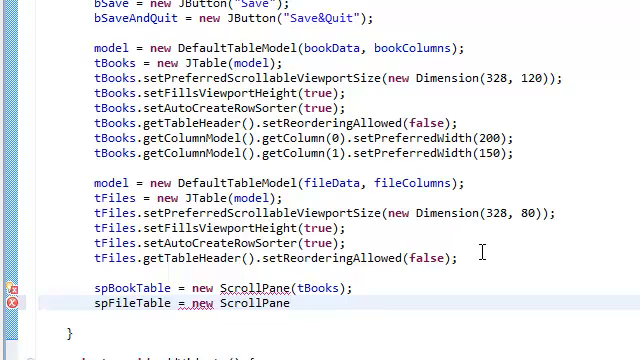
Complete spFileTable = new JScrollPane(tFiles) beneath the spBookTable scroll pane line.
click(290, 304)
text((tFiles);)
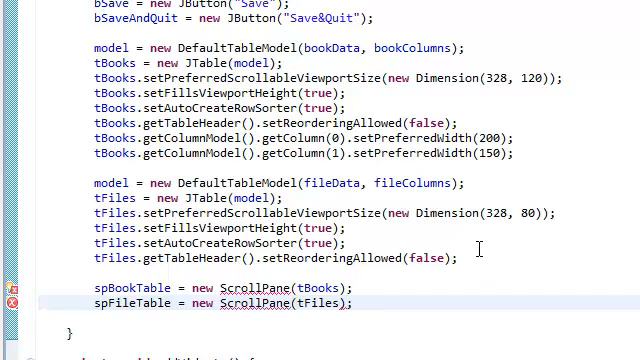
mouse_move(242, 304)
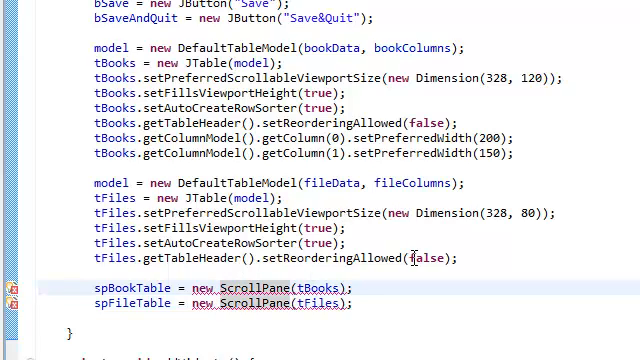
click(346, 304)
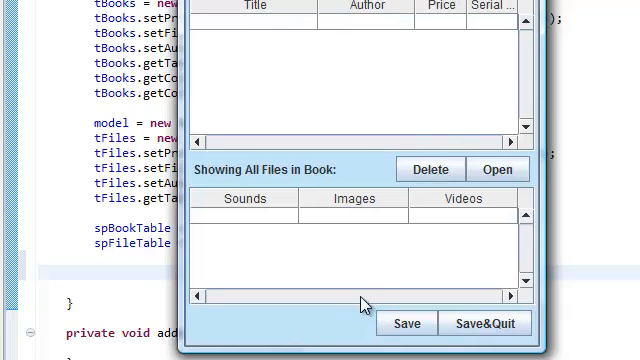
mouse_move(364, 308)
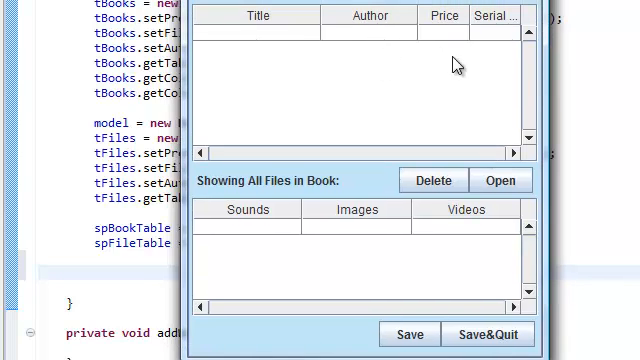
mouse_move(530, 98)
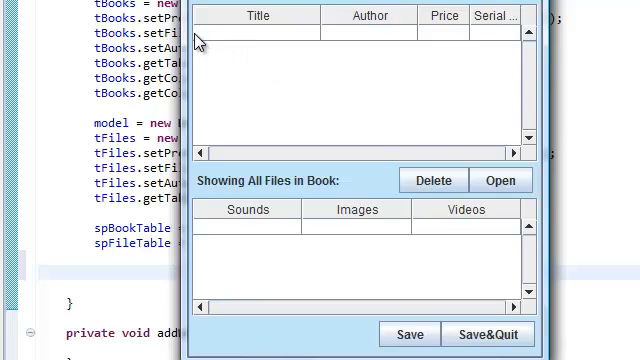
mouse_move(212, 72)
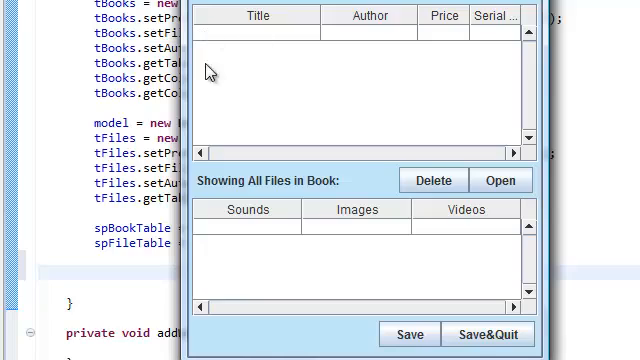
mouse_move(232, 82)
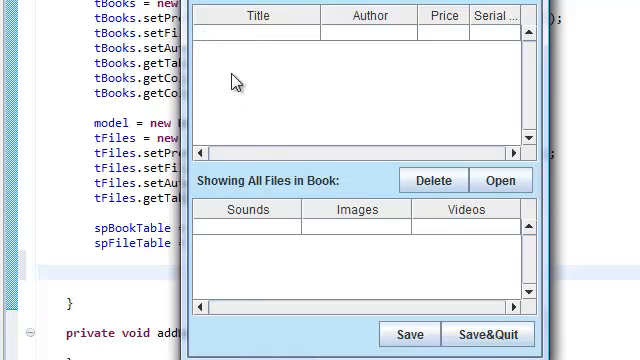
mouse_move(528, 76)
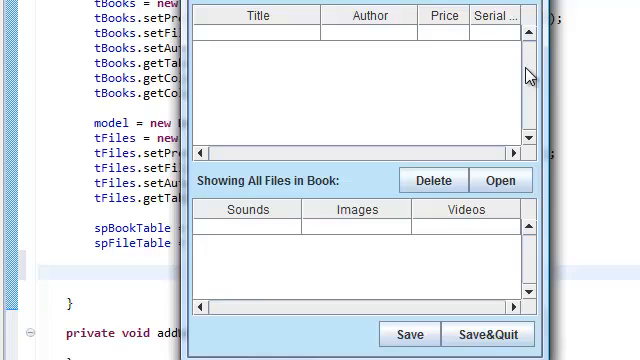
mouse_move(530, 84)
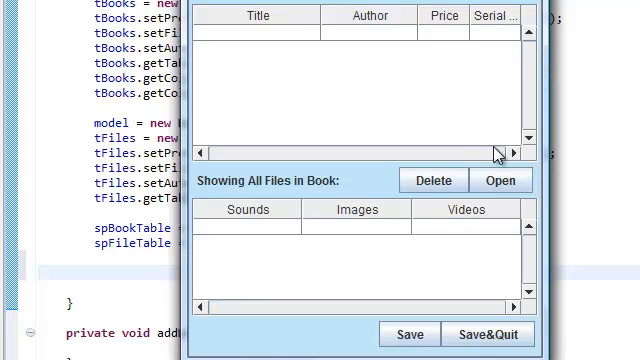
mouse_move(456, 328)
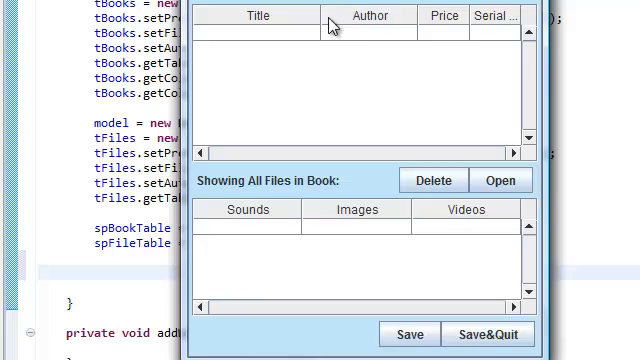
mouse_move(226, 144)
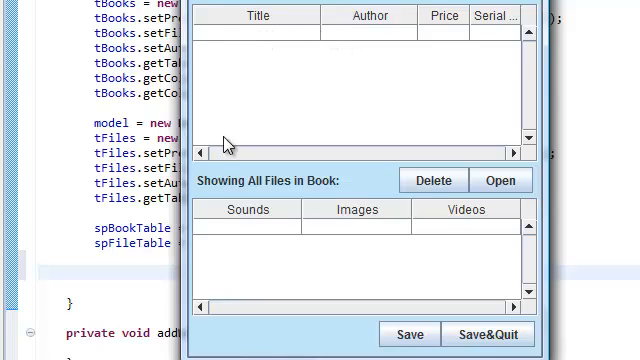
mouse_move(530, 96)
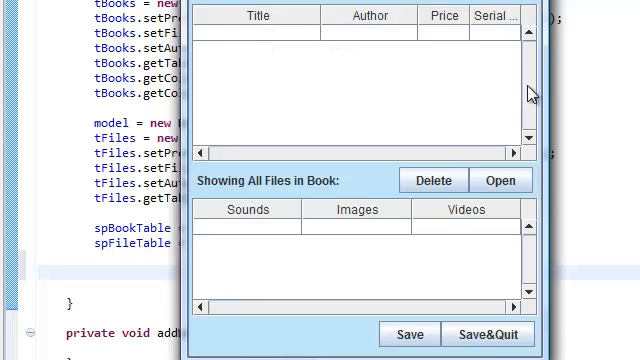
mouse_move(530, 152)
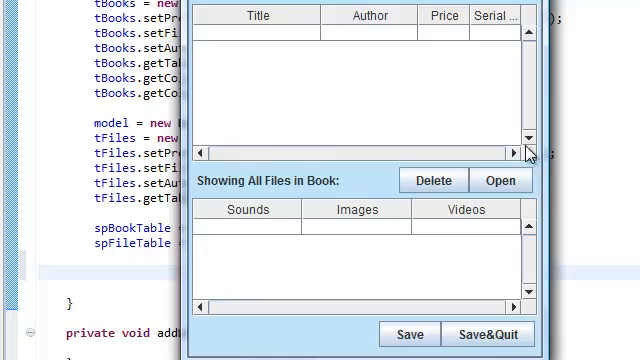
mouse_move(204, 154)
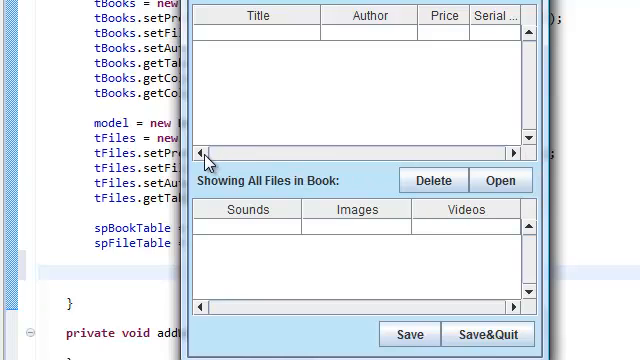
mouse_move(368, 180)
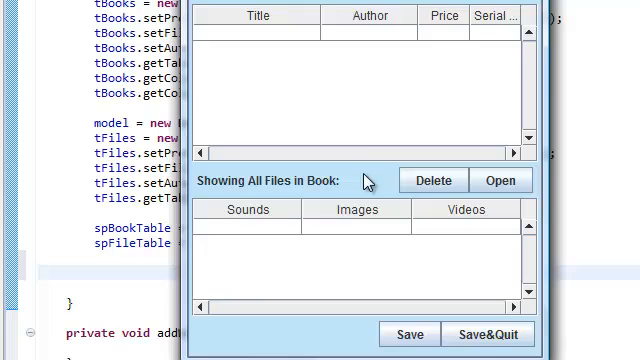
mouse_move(404, 334)
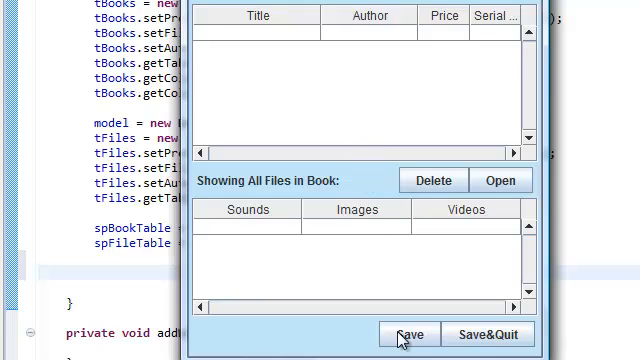
mouse_move(408, 320)
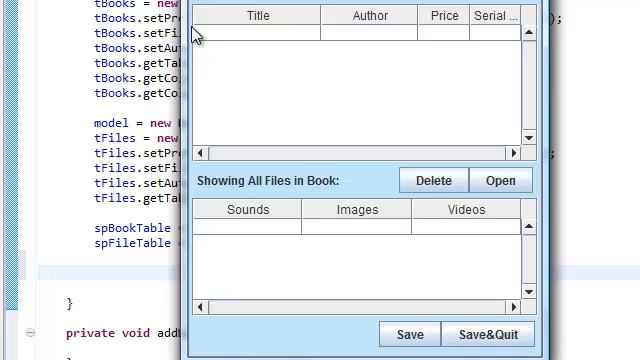
mouse_move(232, 164)
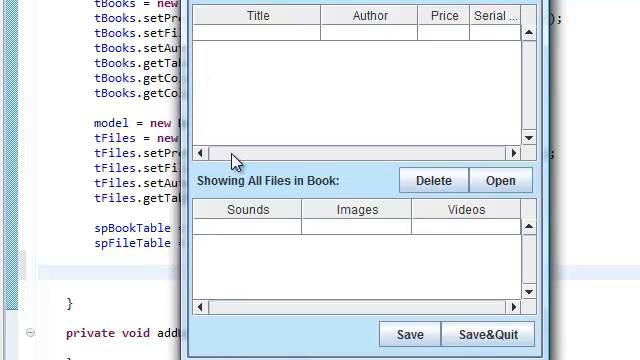
mouse_move(532, 72)
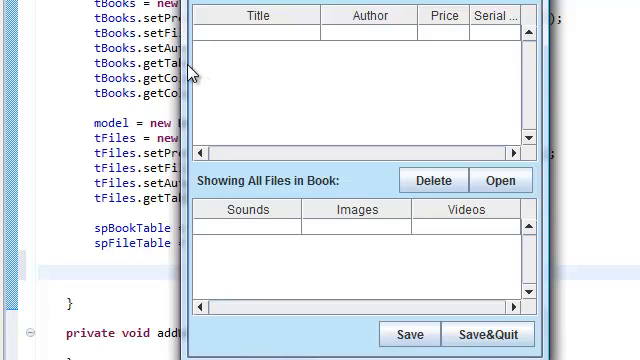
mouse_move(408, 40)
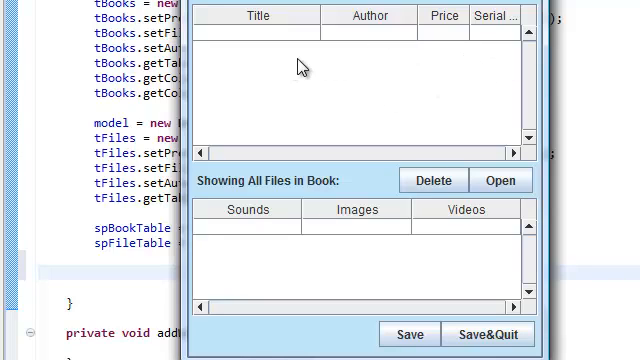
mouse_move(330, 8)
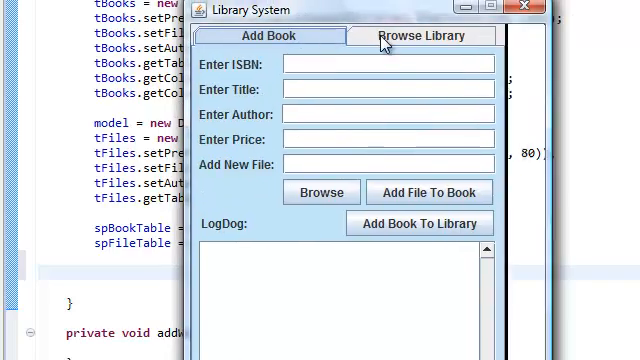
Flip the running Library System window between Browse Library and Add Book tabs, ending on Browse Library.
click(424, 36)
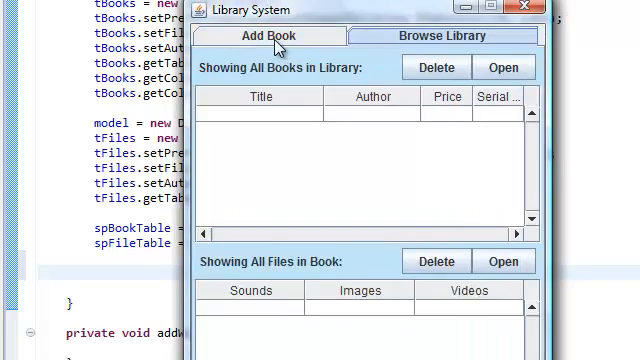
click(270, 36)
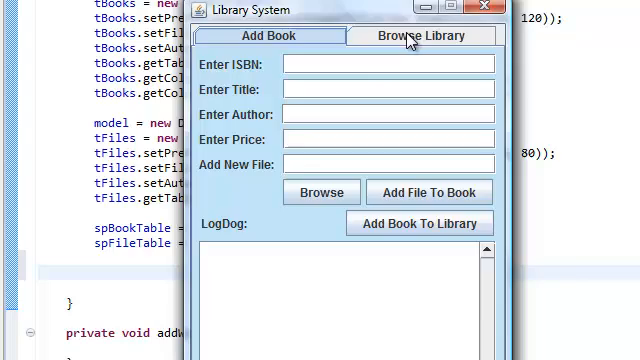
click(428, 36)
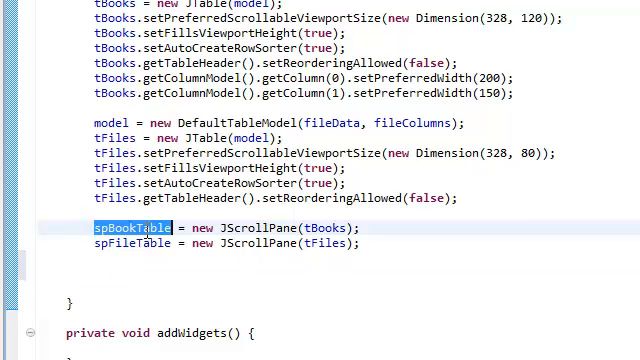
Give spBookTable and spFileTable HORIZONTAL_SCROLLBAR_ALWAYS and VERTICAL_SCROLLBAR_ALWAYS policies via JScrollPane constants.
text(spBookTable)
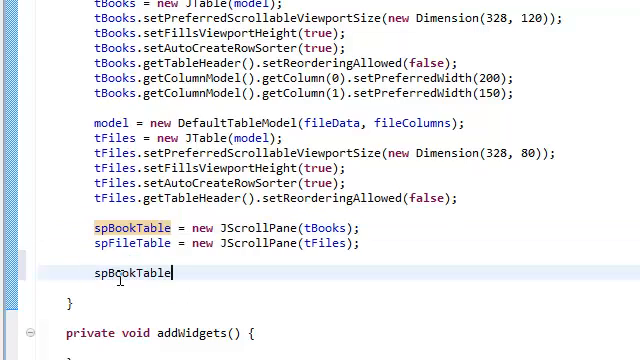
text(.setH)
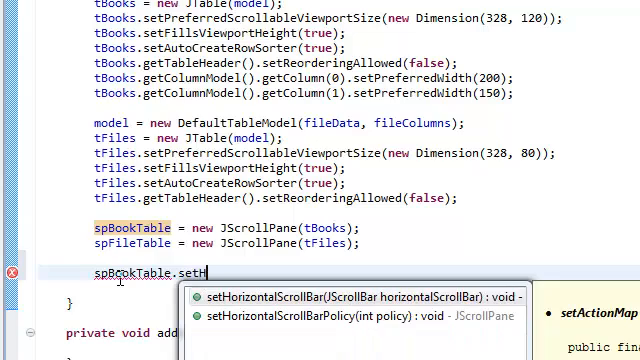
text(orizontalScrollBarPolicy(policy)
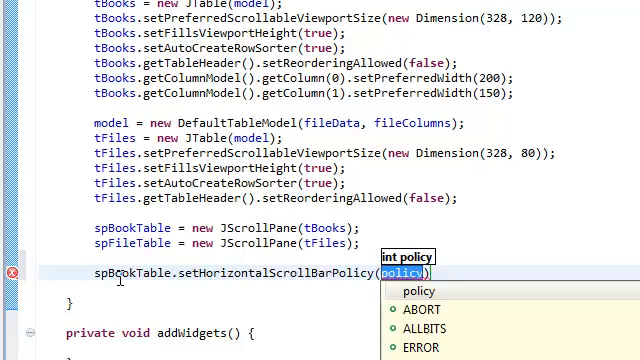
text(JScrollPa)
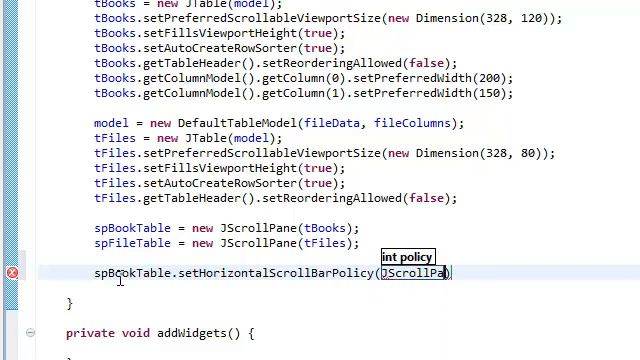
text(.)
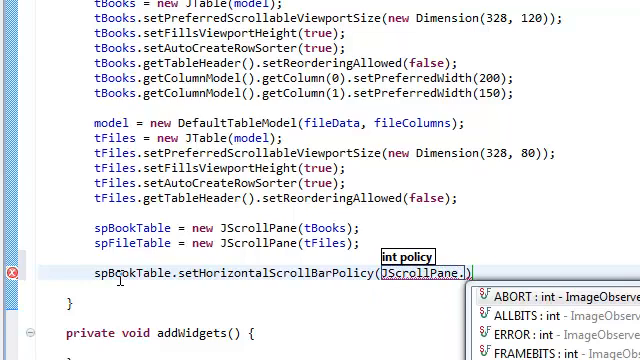
text(HORIZONTAL_SCROLLBAR_ALWA)
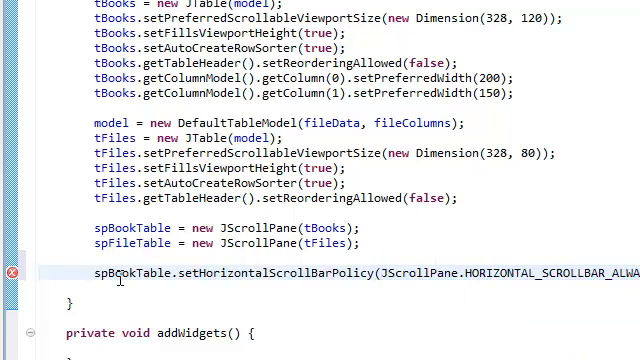
text(sp)
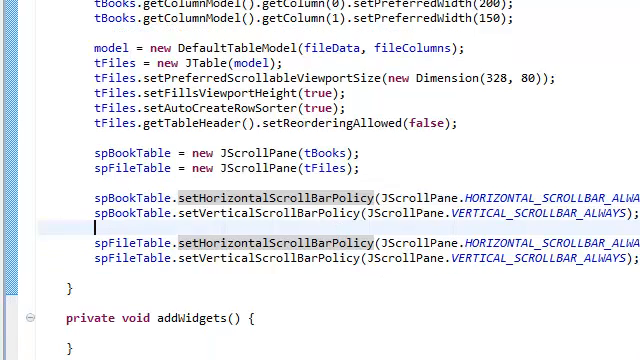
scroll(down, 3)
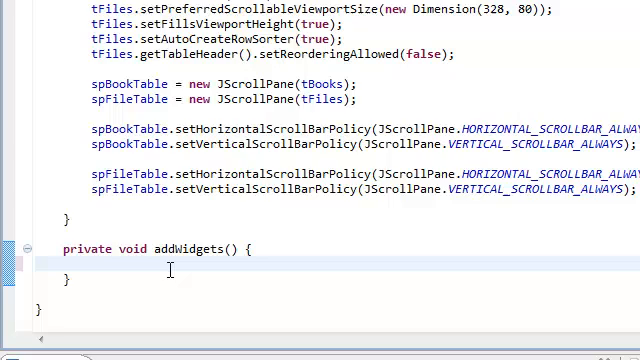
Add jlBookTable and a Box.createHorizontalStrut(40) to hBox1 in addWidgets.
text(hBox)
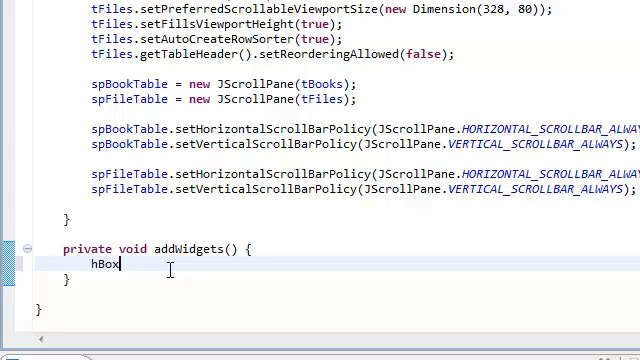
text(1.add(spBookTable)
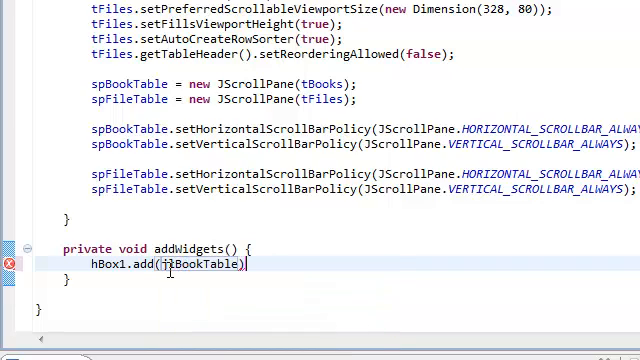
text(h)
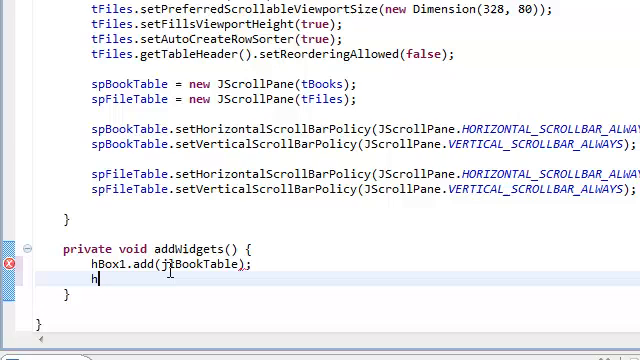
text(Box1.)
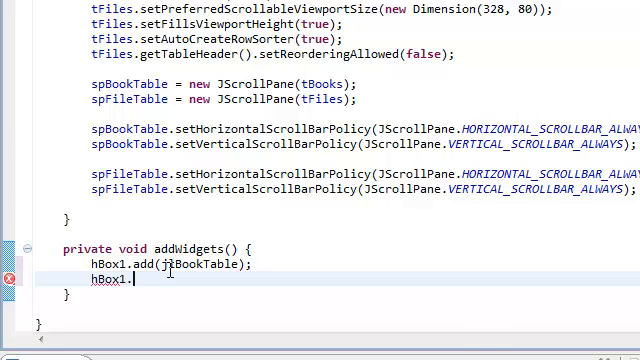
text(add()
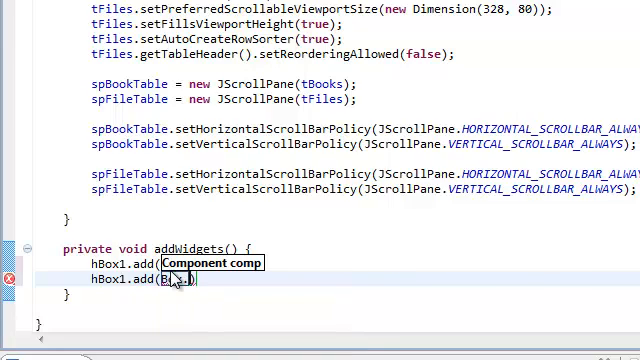
text(.createHorizontalStrut(width)
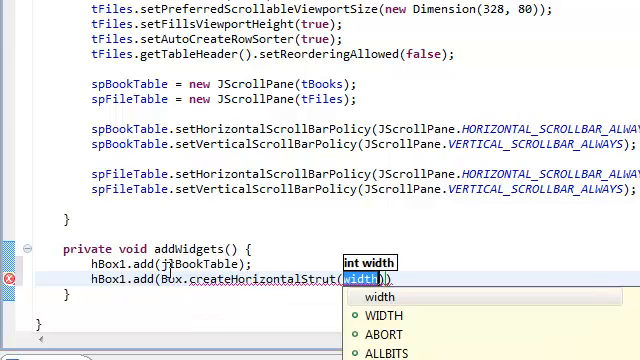
text(40)
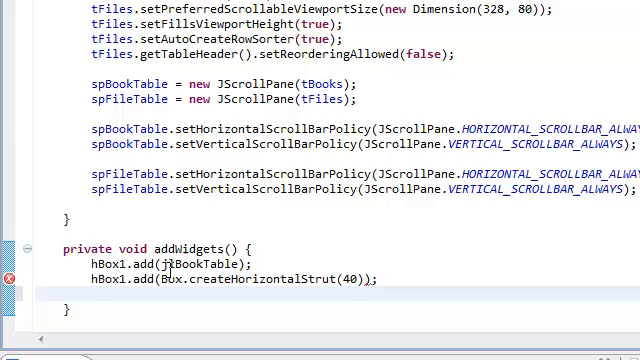
scroll(down, 3)
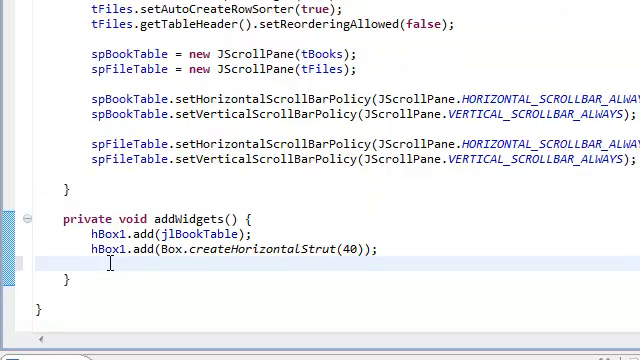
Add bDeleteBook and bOpenBook to hBox1, then begin the hBox2 line.
text(hBox)
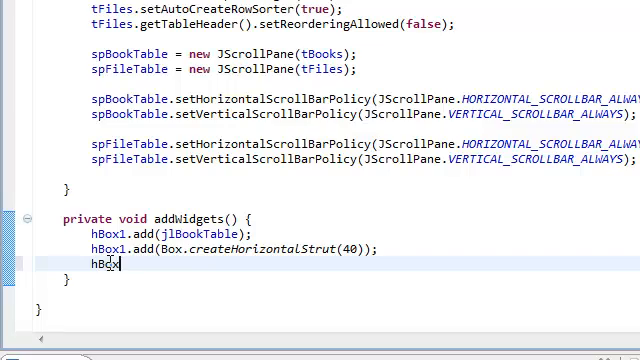
text(.add)
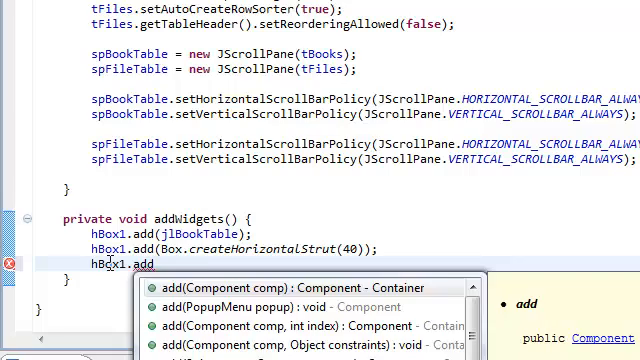
text(bDeleteBook);)
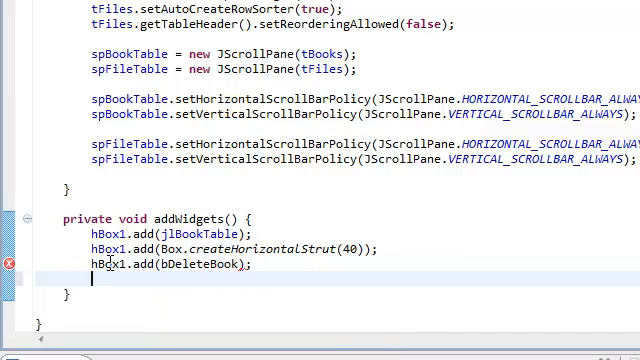
text(hBox)
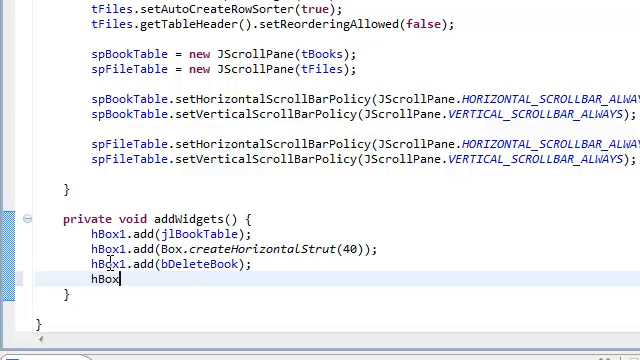
text(.)
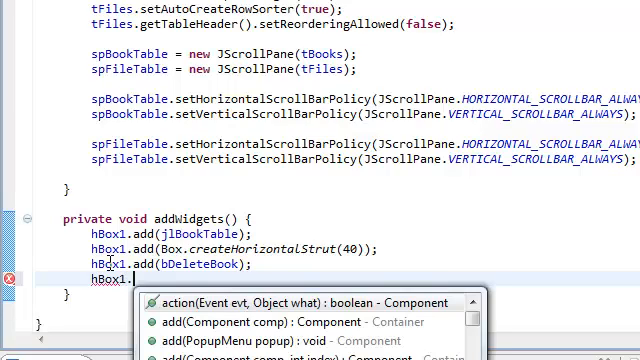
text(add(bOpenBook);)
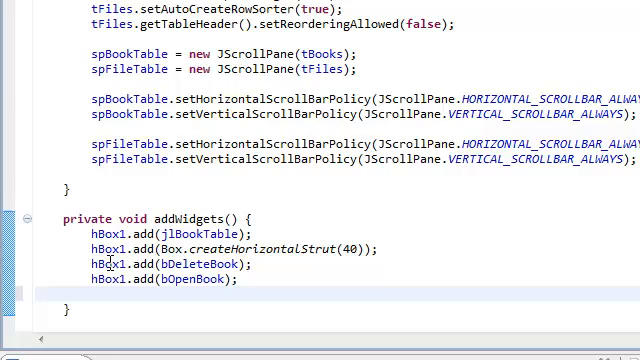
text(hBox)
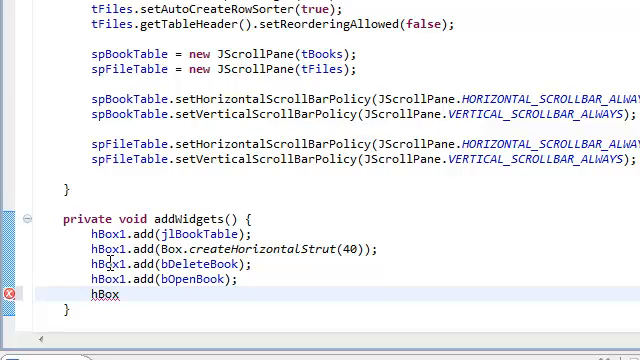
Finish the hBox2 line and add jlFileTable to hBox3.
text(2.add(spBookTable);)
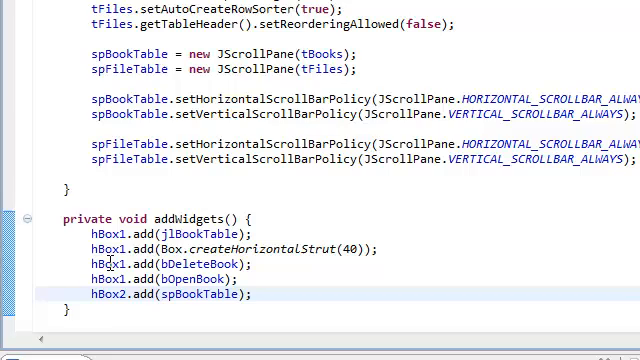
text(h)
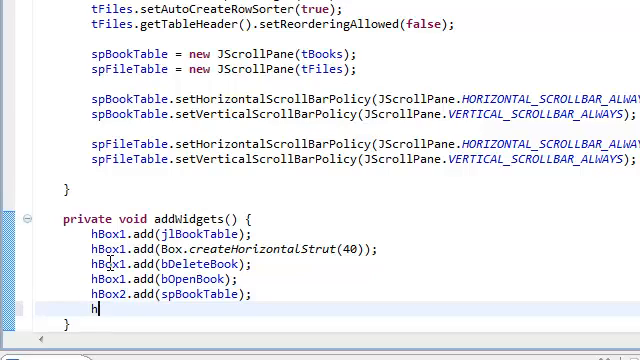
text(Box3)
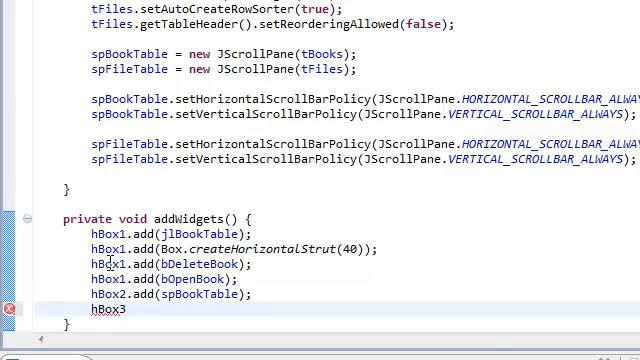
text(.add(jlFileTable);)
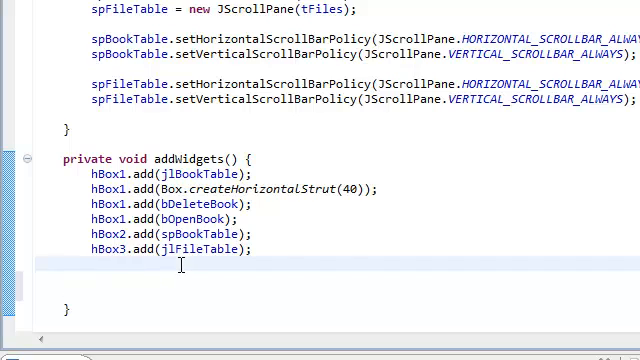
scroll(down, 3)
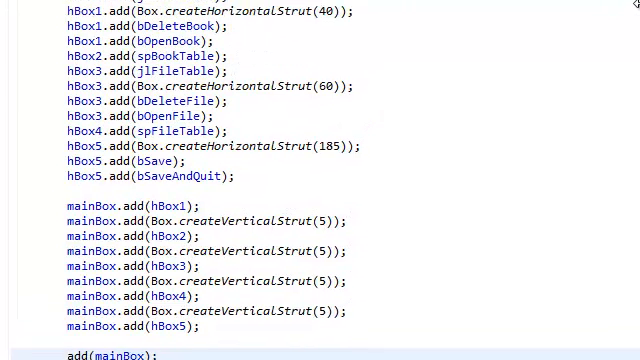
Scroll down through addWidgets to the hBox3–hBox5 and mainBox stacking code.
scroll(down, 3)
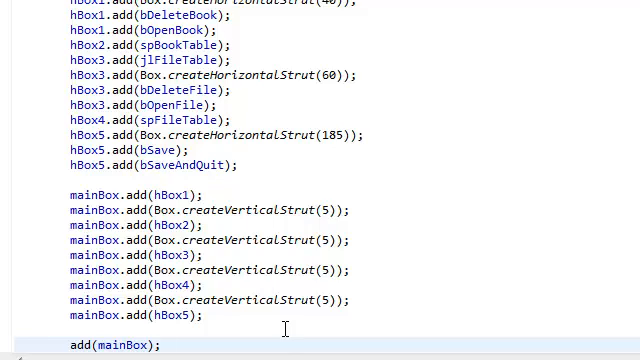
mouse_move(384, 96)
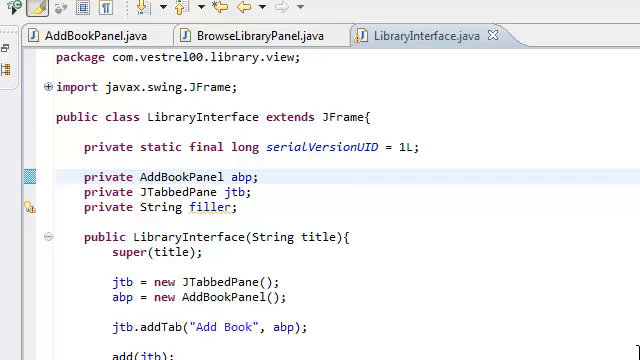
Declare private BrowseLibraryPanel blp and assign blp = new BrowseLibraryPanel() in the constructor.
scroll(down, 3)
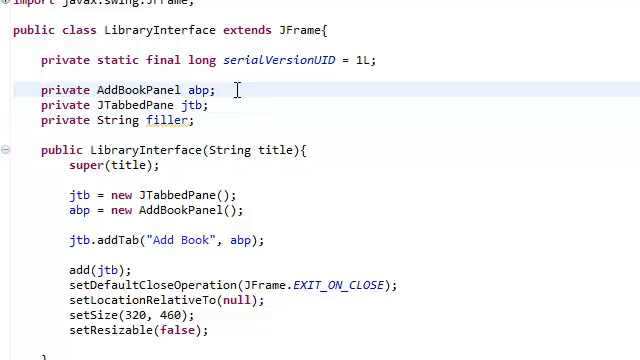
text(pri)
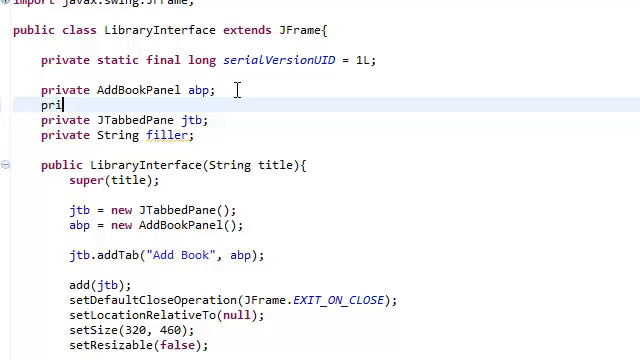
text(vate)
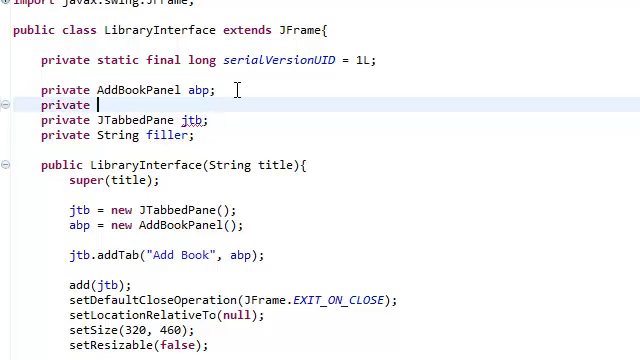
text(Browse)
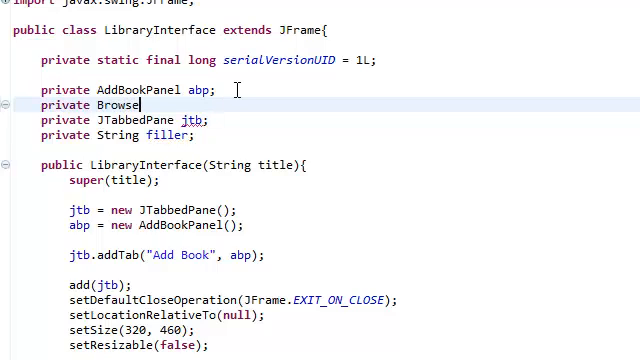
text(LibraryPanel)
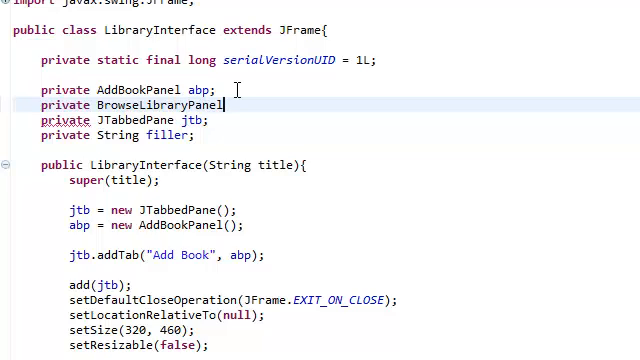
text(blp;)
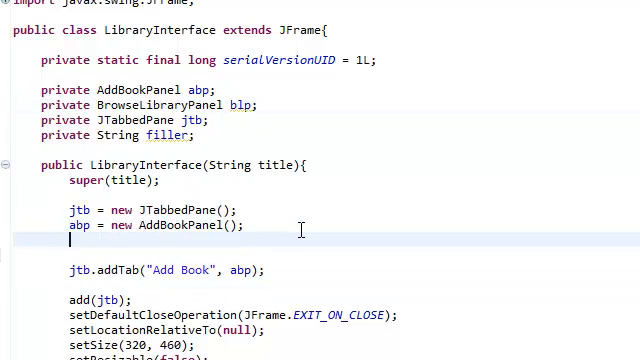
text(blp = new Browse)
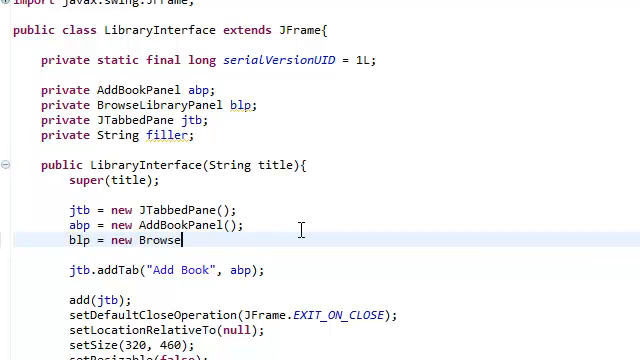
text(LibraryPanel)
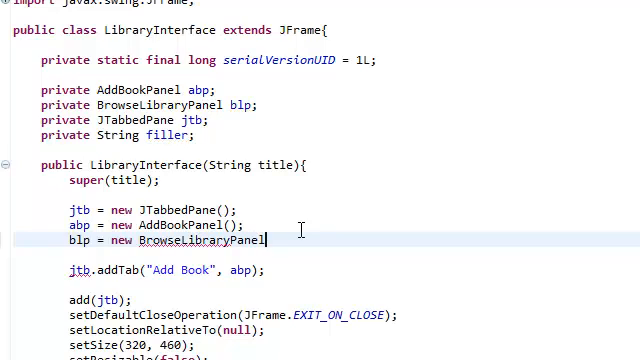
text(();)
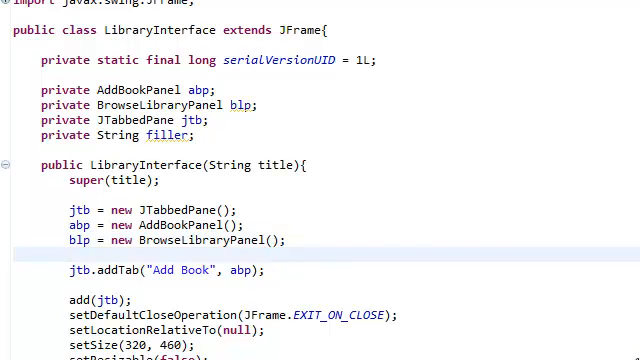
scroll(down, 3)
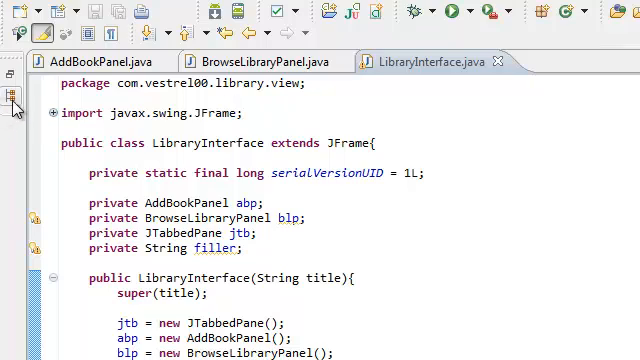
Switch to the LibrarySystem.java editor tab to launch the application.
click(12, 96)
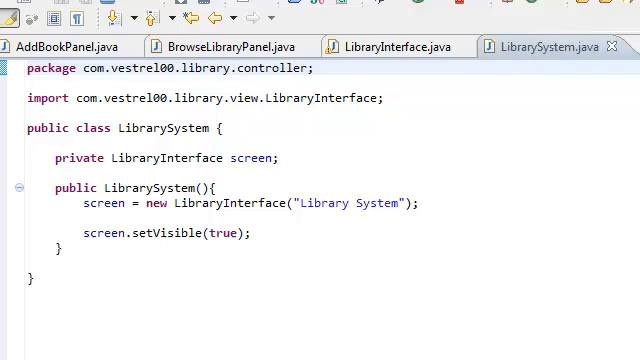
mouse_move(612, 48)
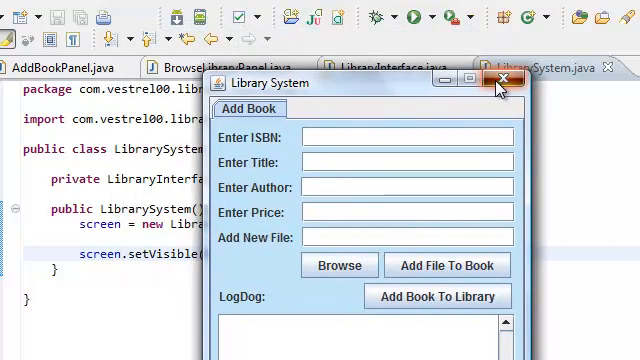
Close the app window and start jtb.addTab("Browse…") below the Add Book tab line.
click(504, 80)
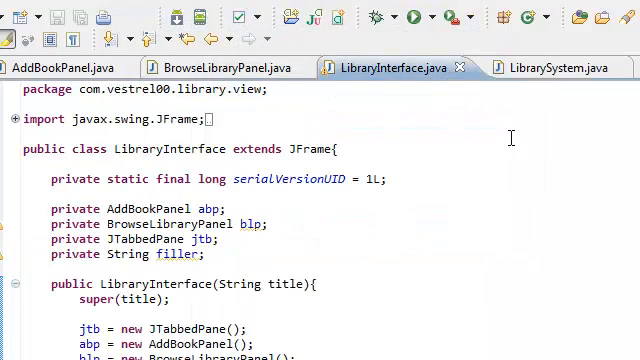
scroll(down, 3)
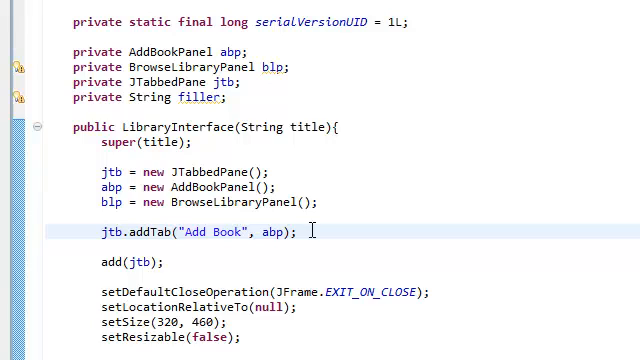
text(jtb.)
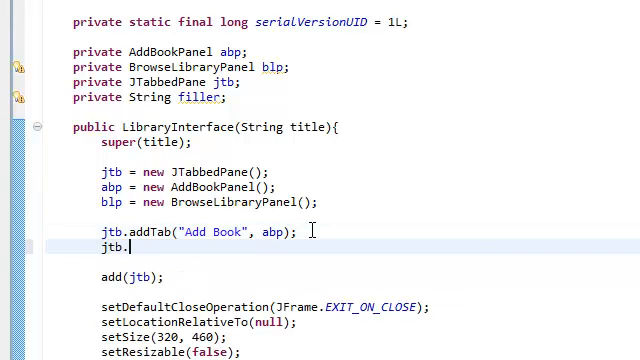
text(addTab("B, arg1)
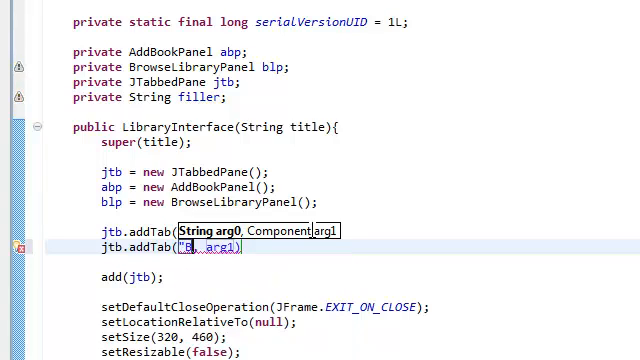
text(Browse)
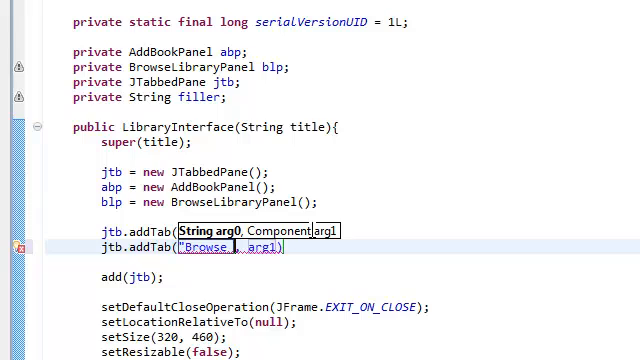